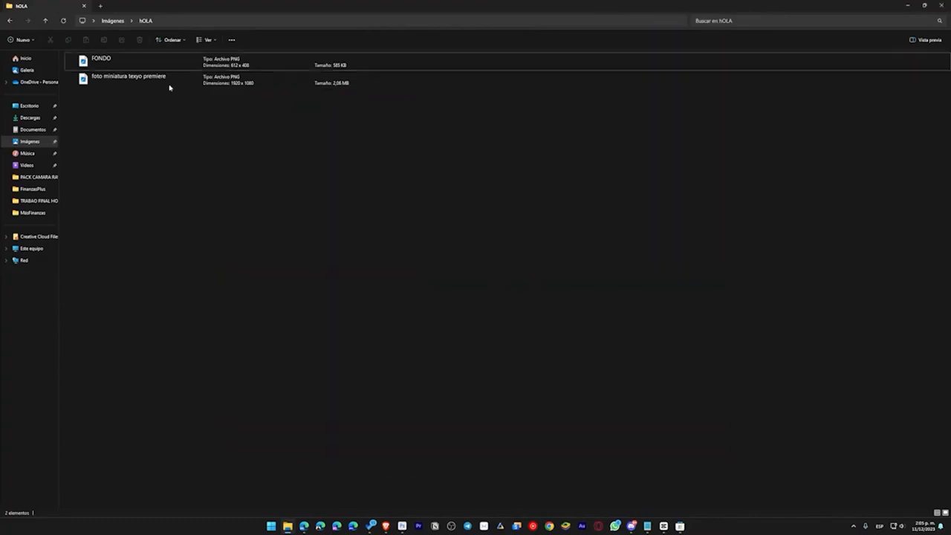
- Switch the hOLA folder to the large icons layout and clear the file selection
{"action": "left_click", "coordinate": [128, 78]}
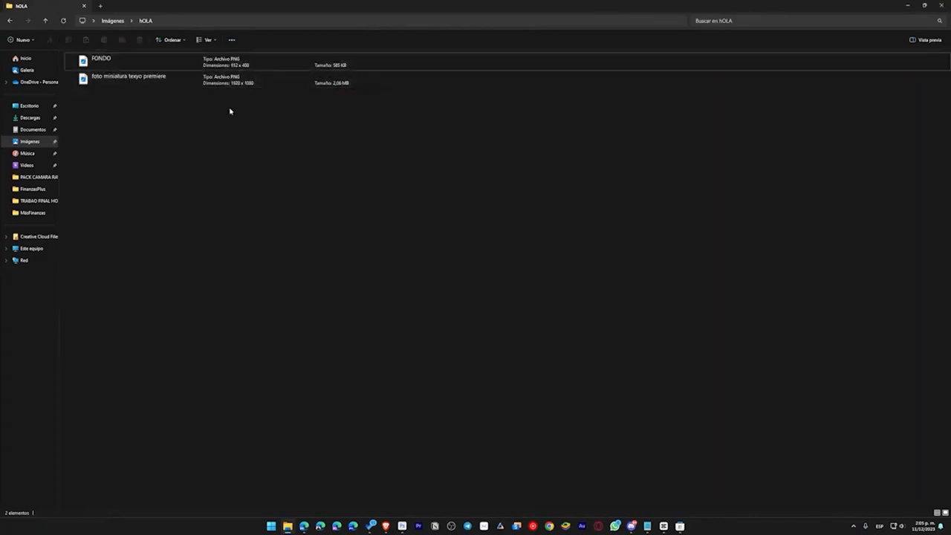
{"action": "left_click", "coordinate": [208, 39]}
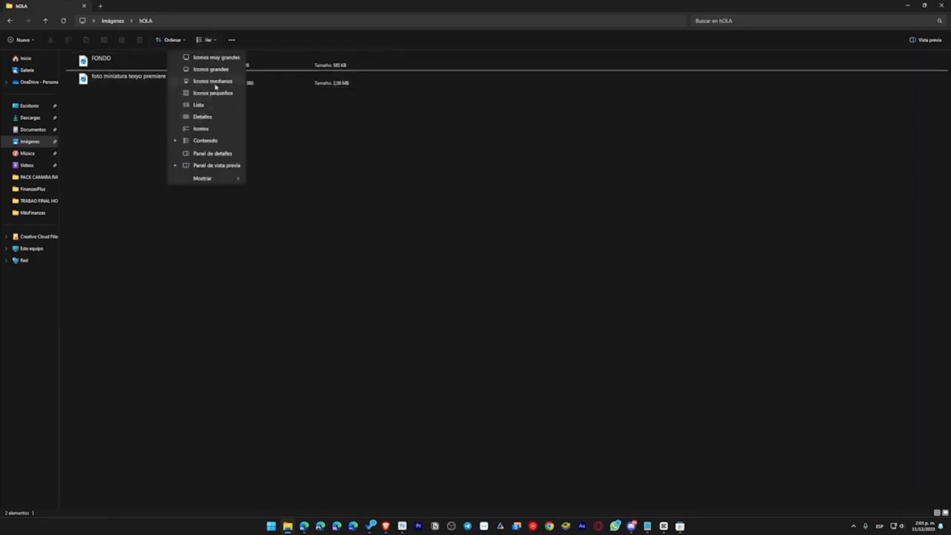
{"action": "left_click", "coordinate": [211, 69]}
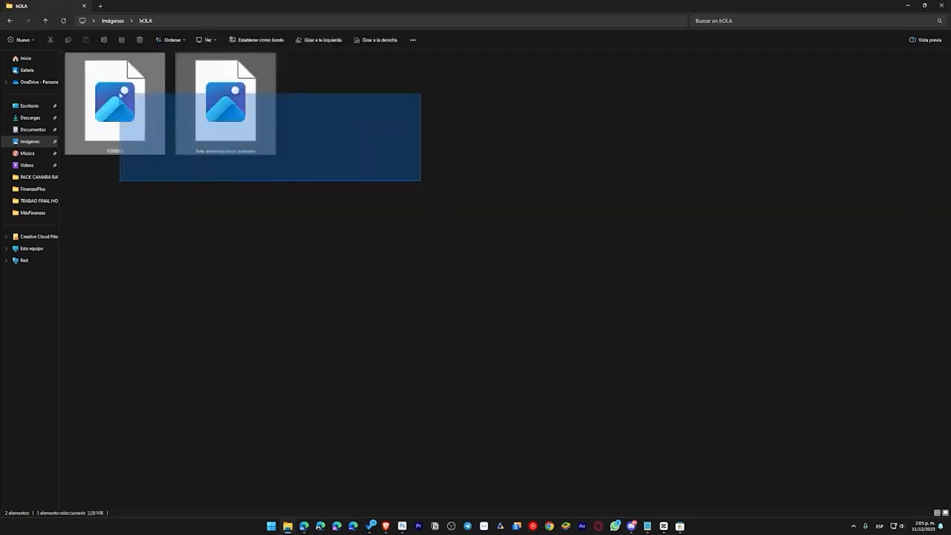
{"action": "left_click", "coordinate": [443, 189]}
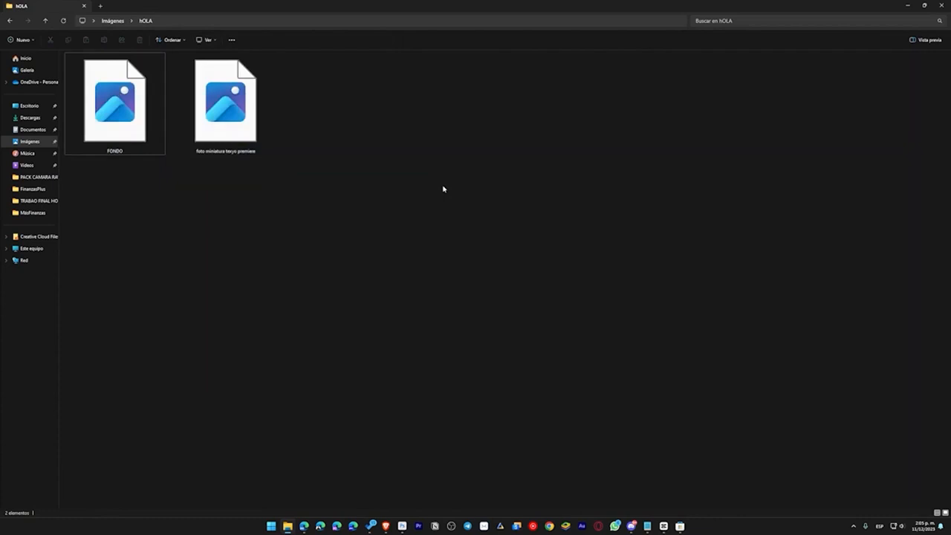
{"action": "mouse_move", "coordinate": [374, 194]}
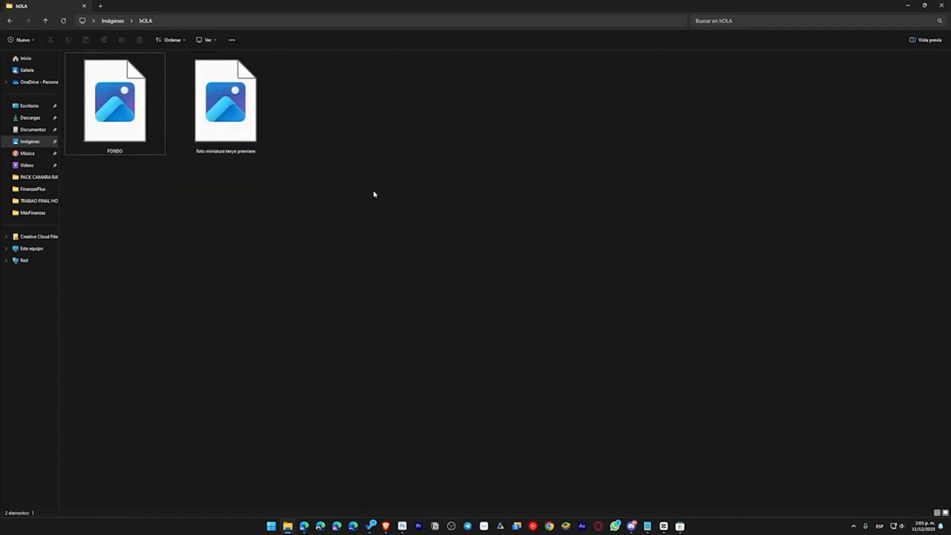
- Show the preview pane and preview the foto miniatura and FONDO images, then deselect
{"action": "key", "text": "alt+p"}
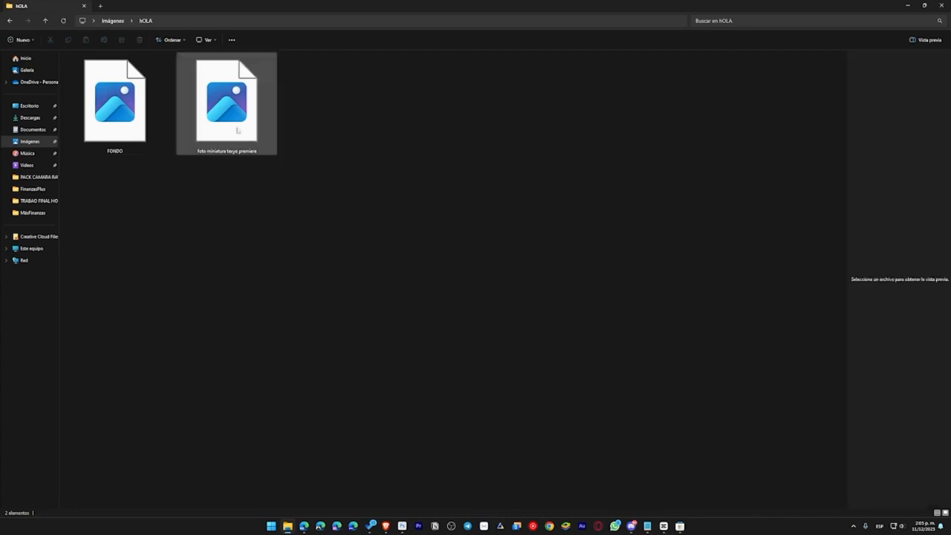
{"action": "left_click", "coordinate": [226, 100]}
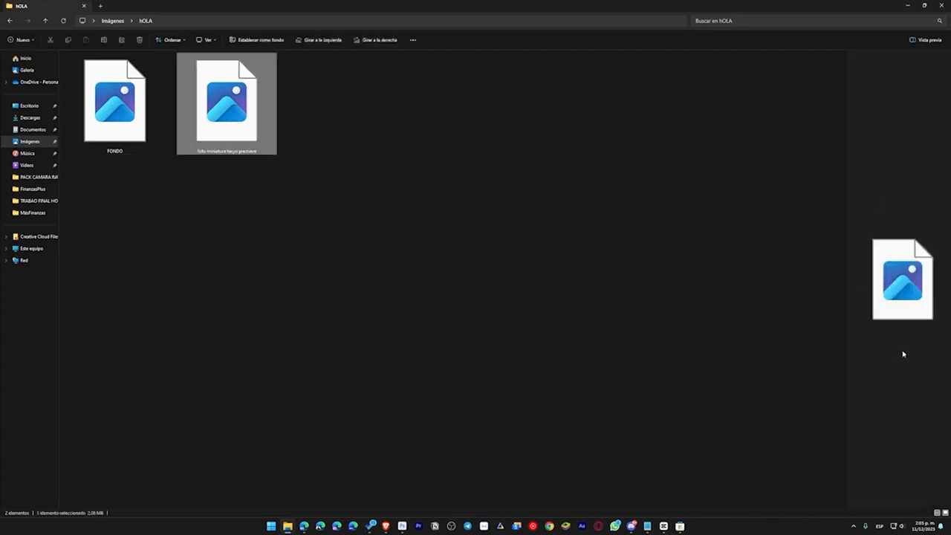
{"action": "left_click", "coordinate": [114, 104]}
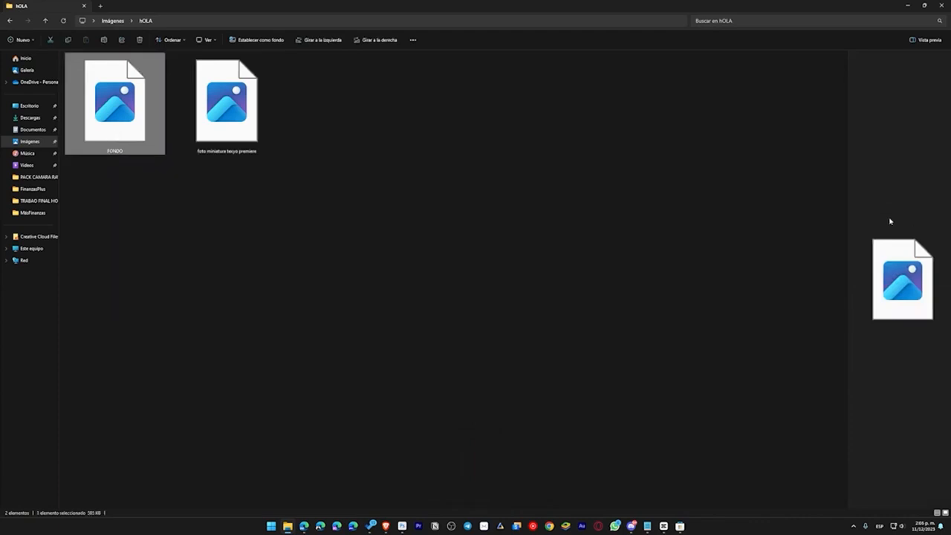
{"action": "mouse_move", "coordinate": [915, 325]}
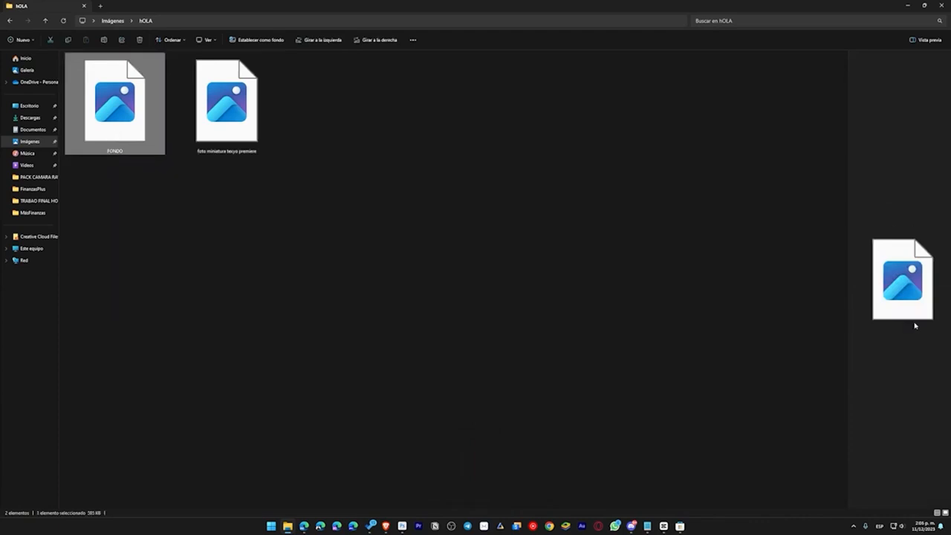
{"action": "left_click", "coordinate": [366, 181]}
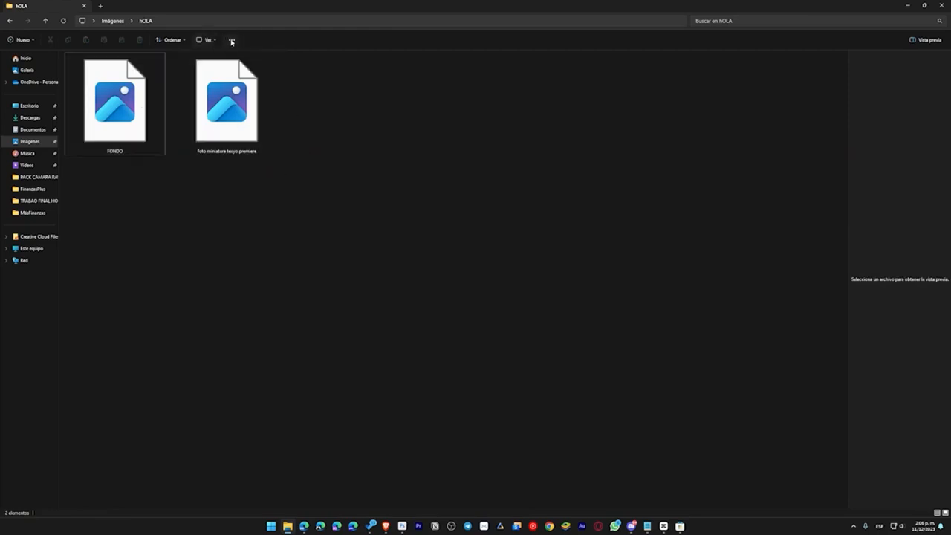
- Review the advanced thumbnail settings on Folder Options' View tab, then close the dialog
{"action": "left_click", "coordinate": [231, 39]}
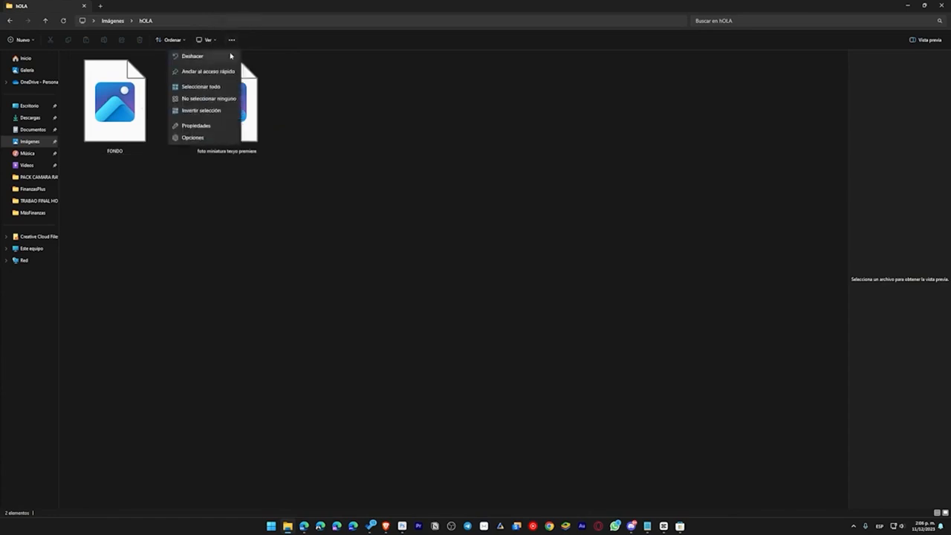
{"action": "left_click", "coordinate": [193, 138]}
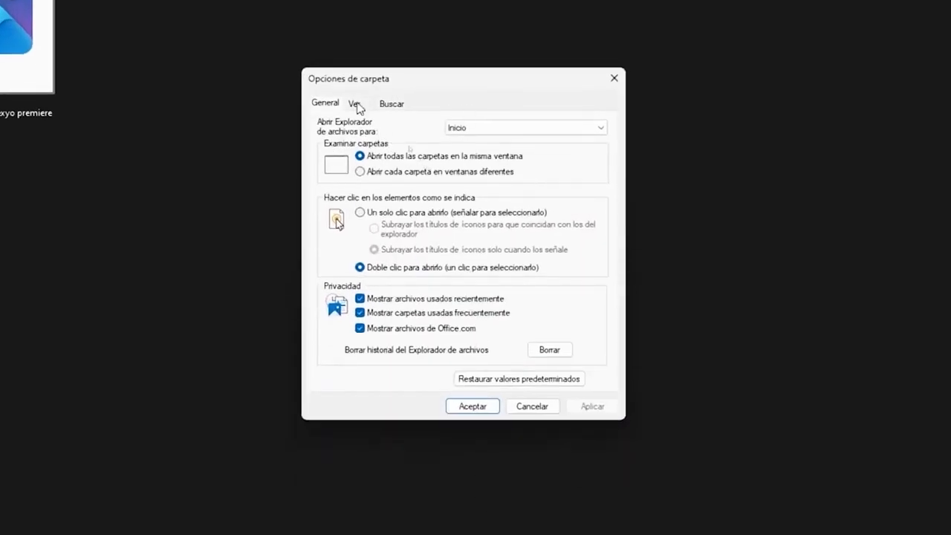
{"action": "left_click", "coordinate": [355, 103]}
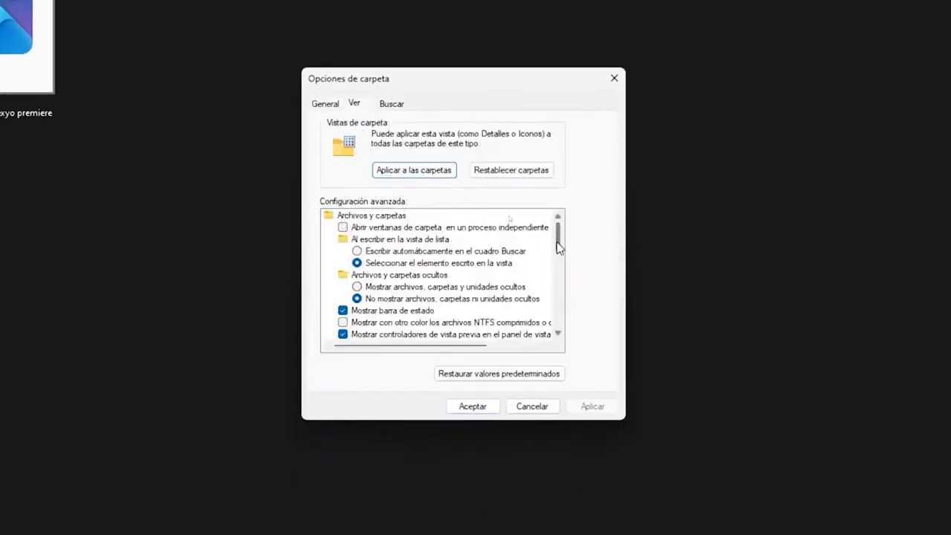
{"action": "scroll", "scroll_direction": "down", "scroll_amount": 3}
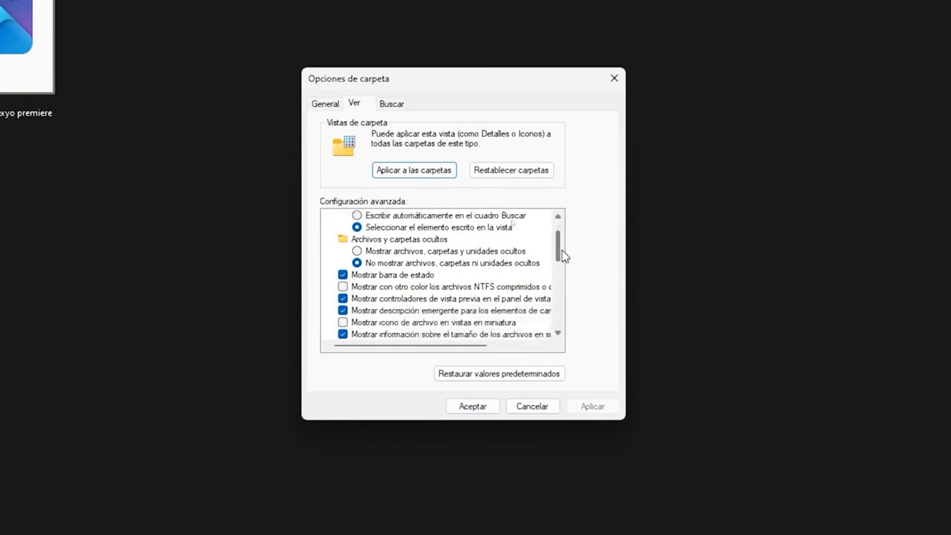
{"action": "scroll", "scroll_direction": "down", "scroll_amount": 3}
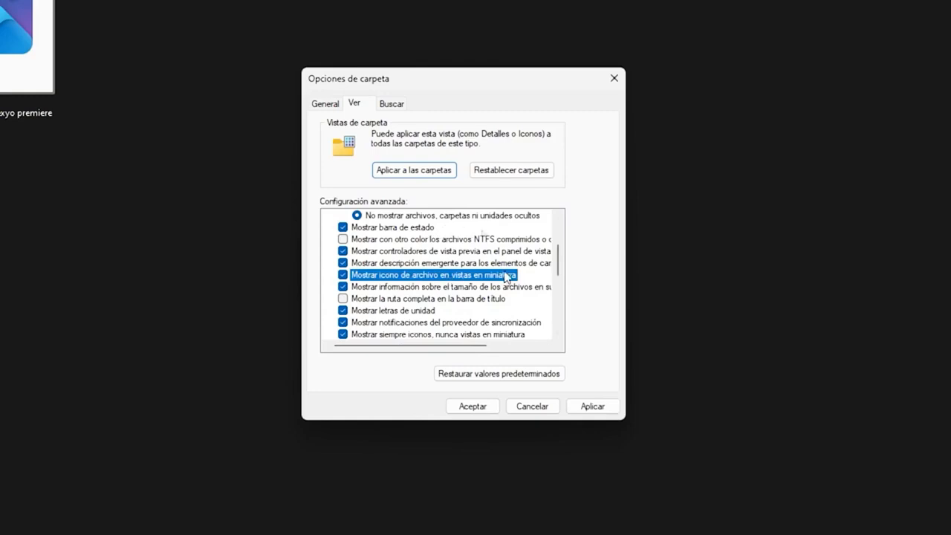
{"action": "mouse_move", "coordinate": [591, 290]}
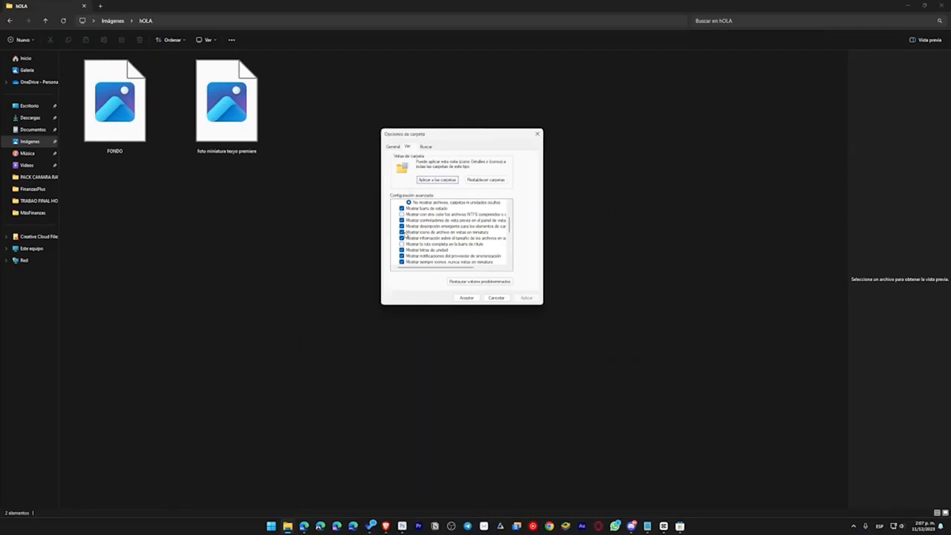
{"action": "left_click", "coordinate": [446, 232]}
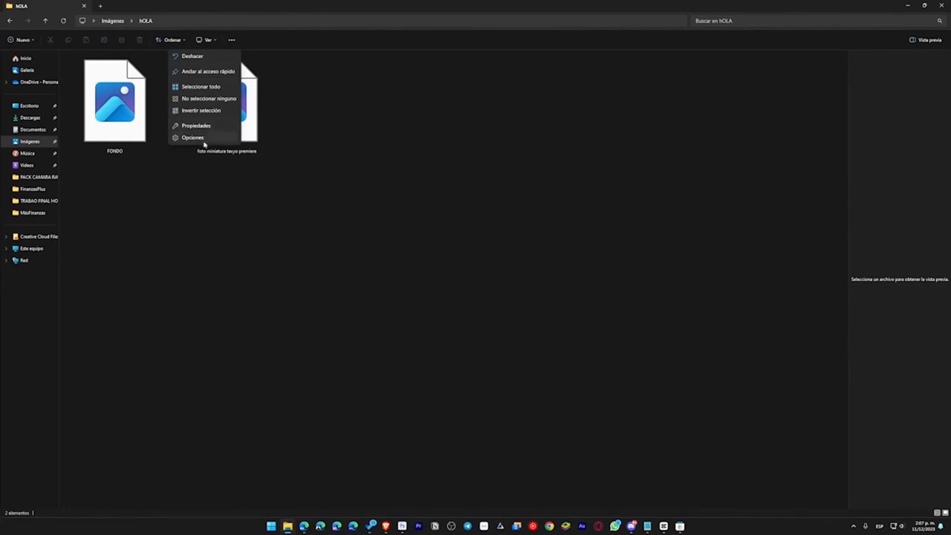
- Reopen the folder options and scroll through the advanced view settings
{"action": "left_click", "coordinate": [192, 138]}
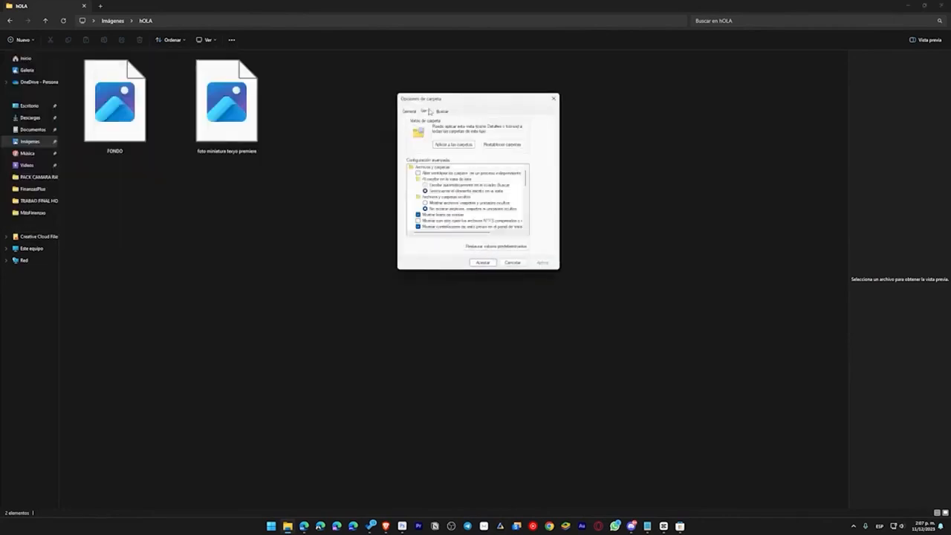
{"action": "scroll", "scroll_direction": "down", "scroll_amount": 3}
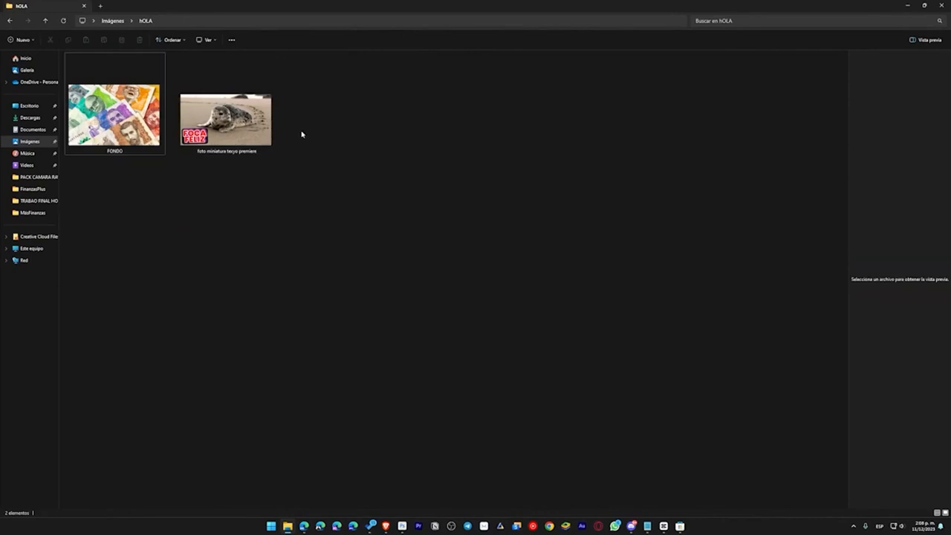
{"action": "mouse_move", "coordinate": [316, 119]}
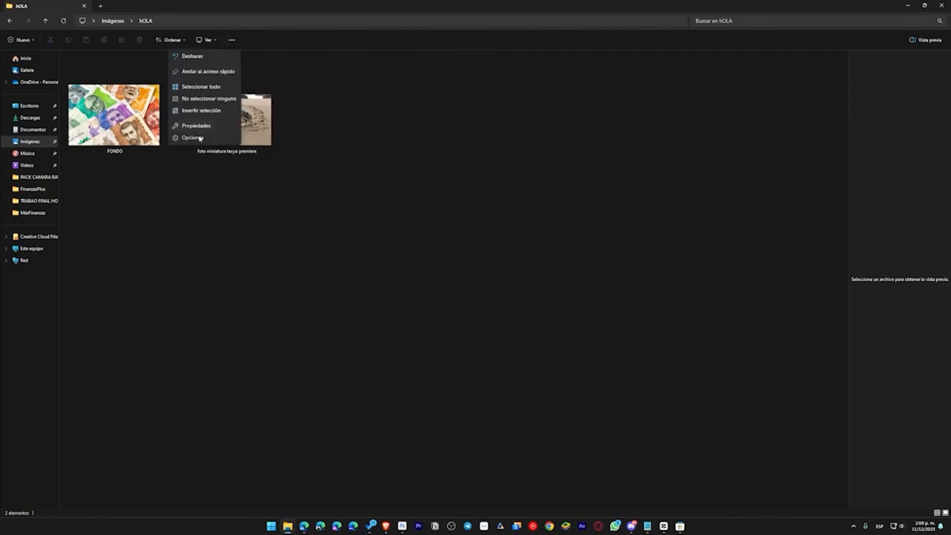
- Close the folder settings without changes and select the seal image for preview
{"action": "left_click", "coordinate": [192, 137]}
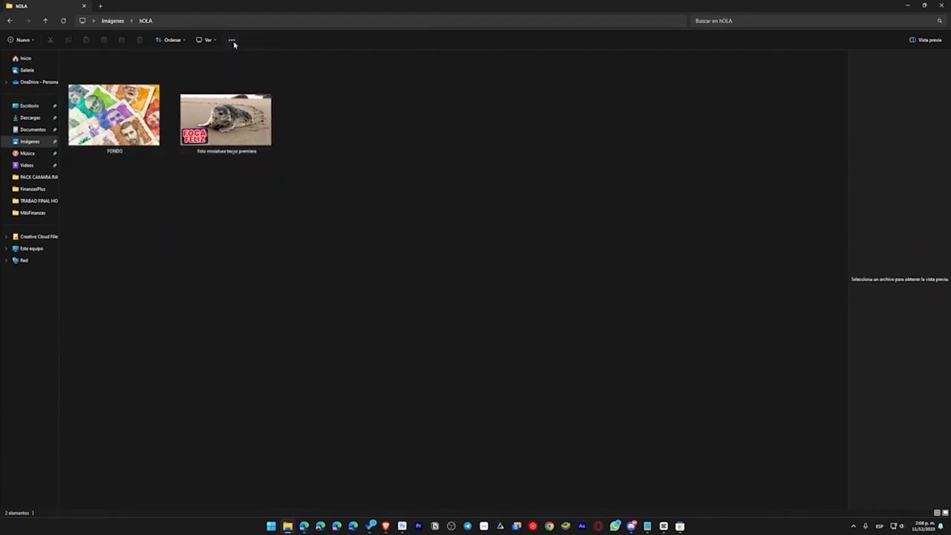
{"action": "left_click", "coordinate": [232, 39]}
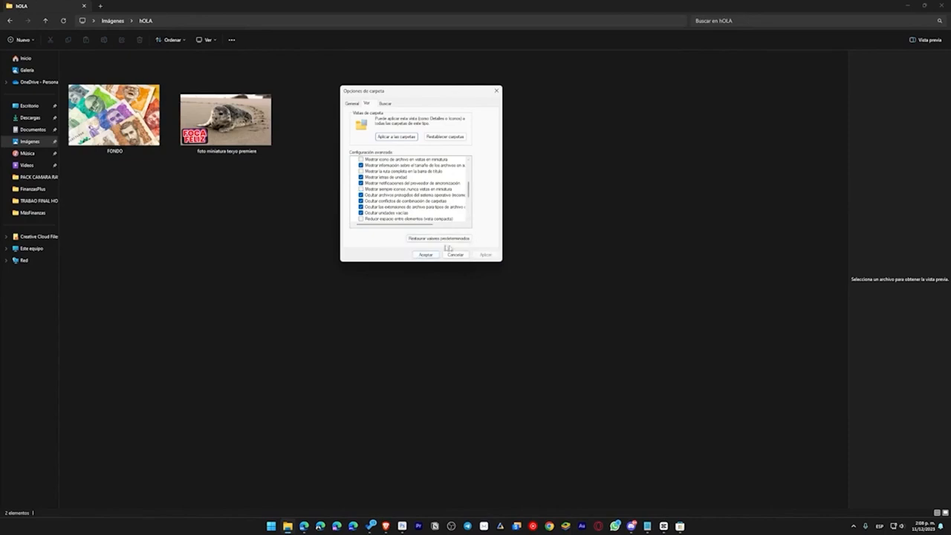
{"action": "left_click", "coordinate": [425, 254]}
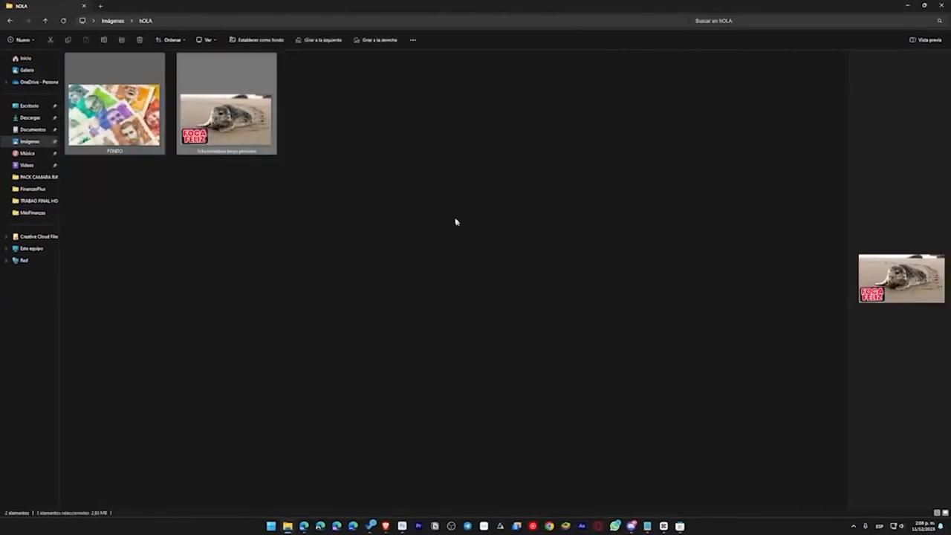
{"action": "left_click", "coordinate": [520, 297]}
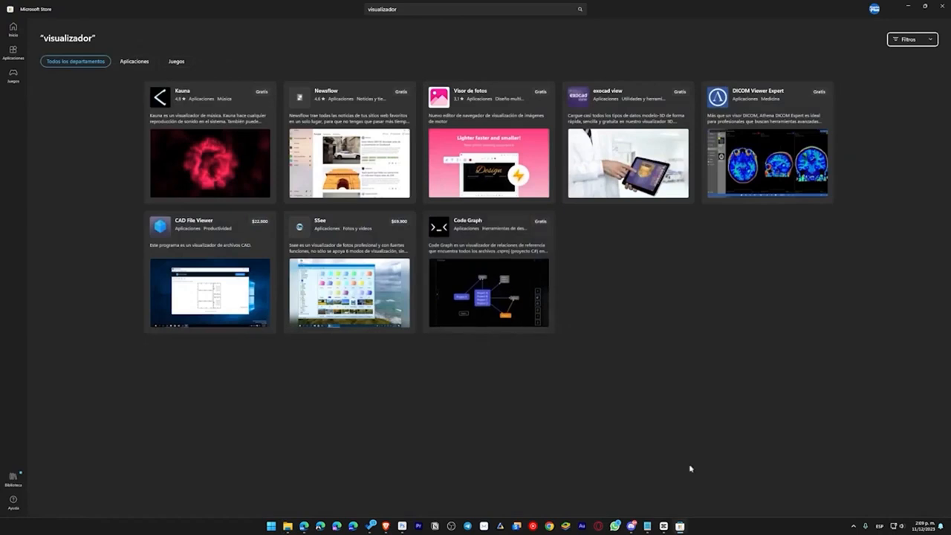
{"action": "mouse_move", "coordinate": [520, 66]}
{"action": "type", "text": "quicklook"}
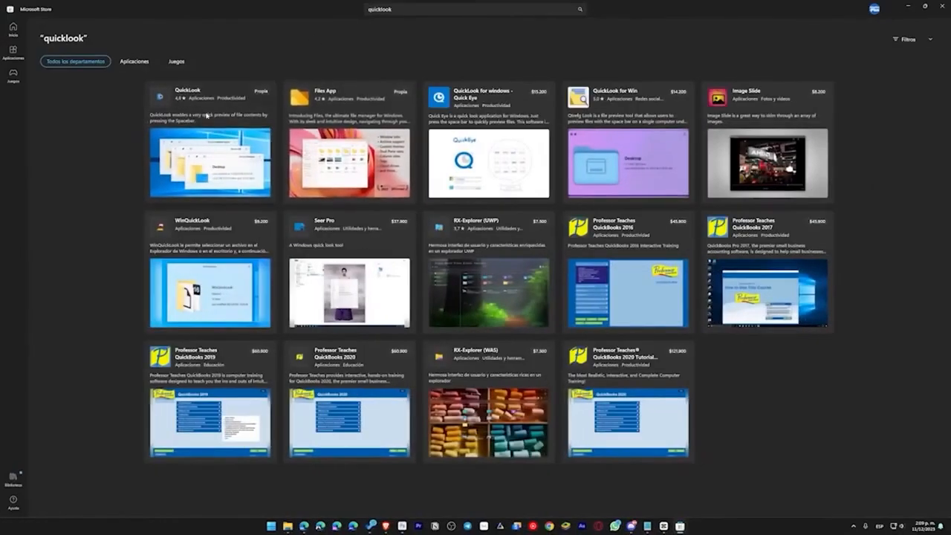
- Install QuickLook from its Microsoft Store page and launch it
{"action": "left_click", "coordinate": [210, 96]}
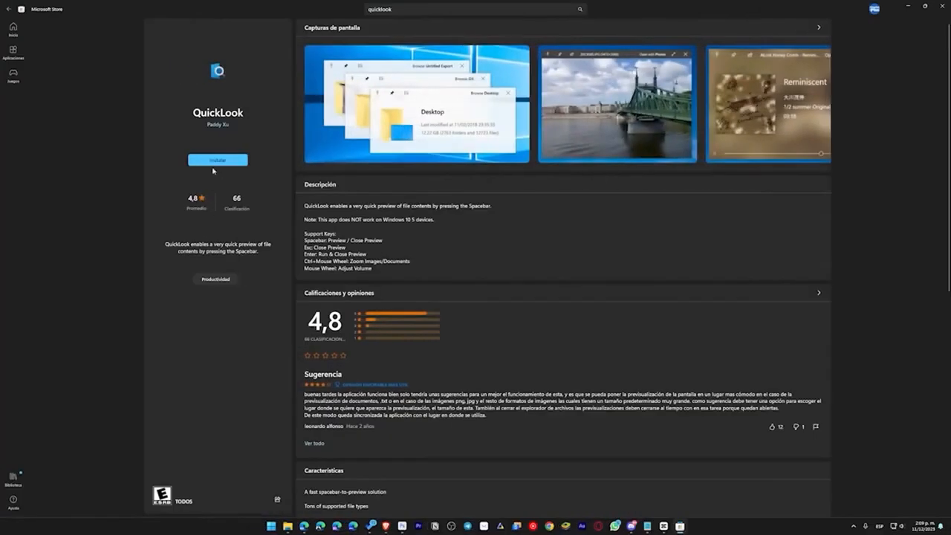
{"action": "left_click", "coordinate": [217, 160]}
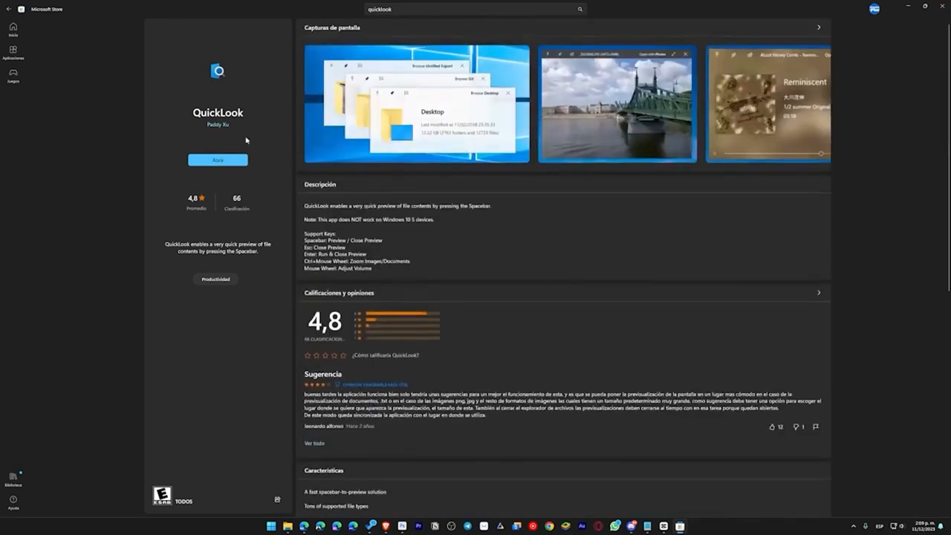
{"action": "left_click", "coordinate": [218, 160]}
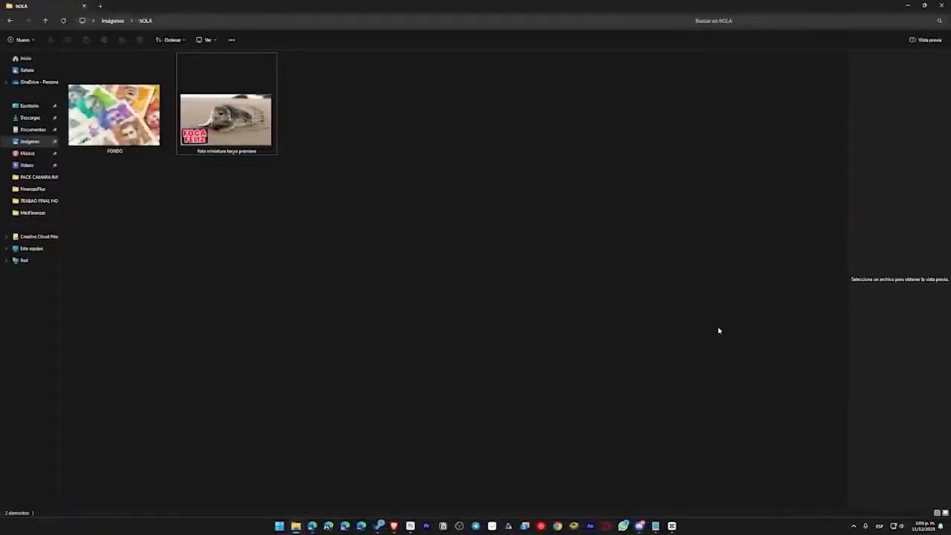
{"action": "left_click", "coordinate": [227, 104]}
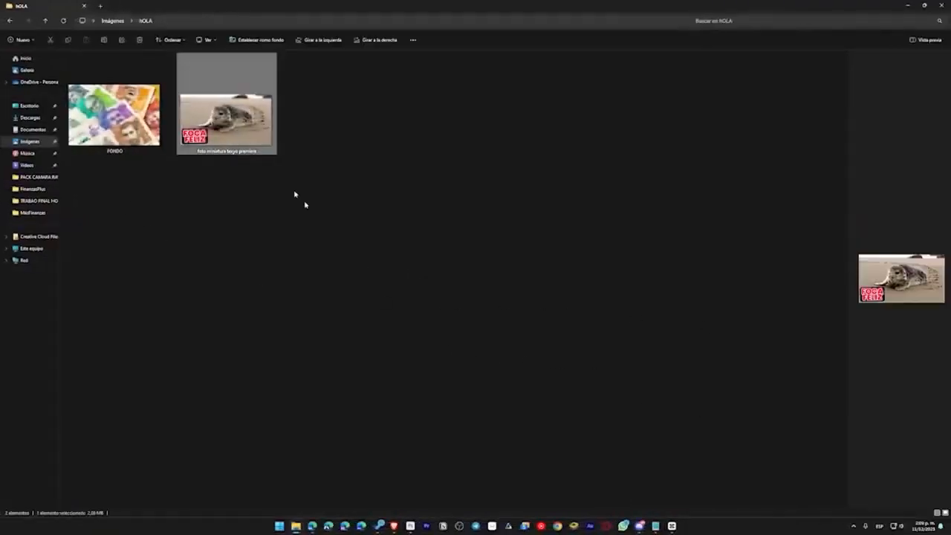
{"action": "double_click", "coordinate": [226, 102]}
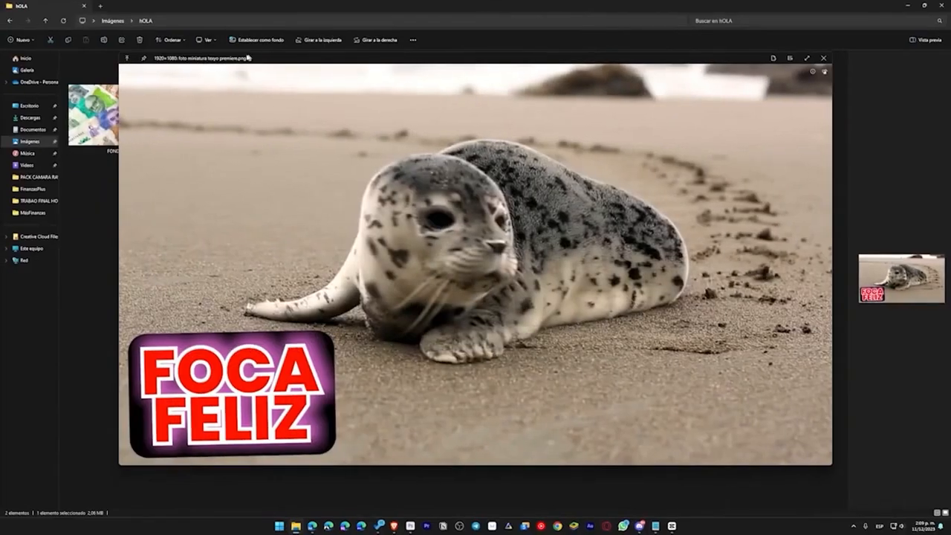
{"action": "left_click", "coordinate": [823, 58]}
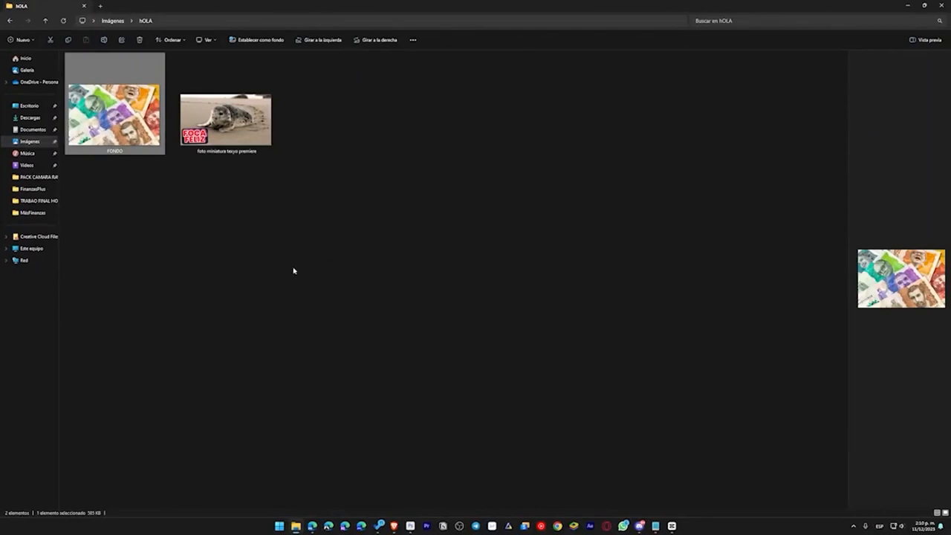
{"action": "double_click", "coordinate": [115, 116]}
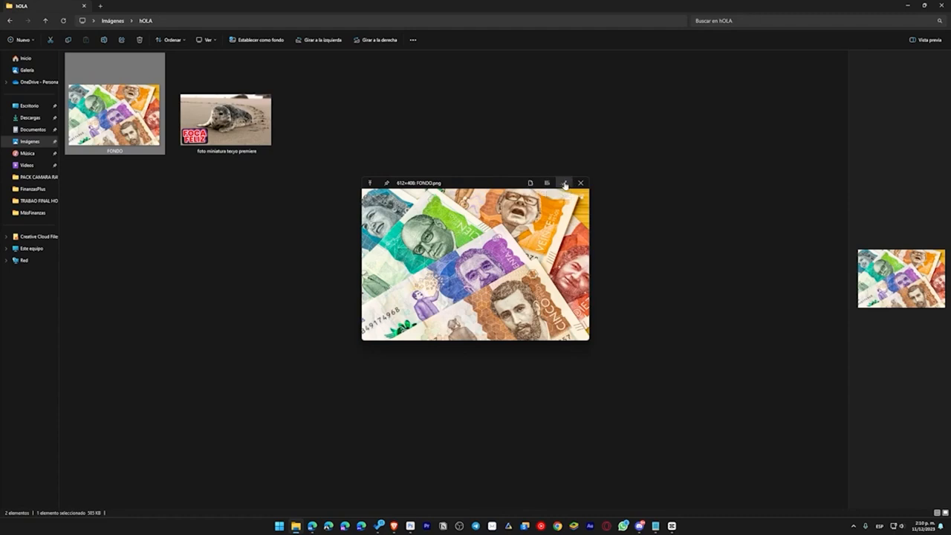
{"action": "left_click", "coordinate": [564, 182]}
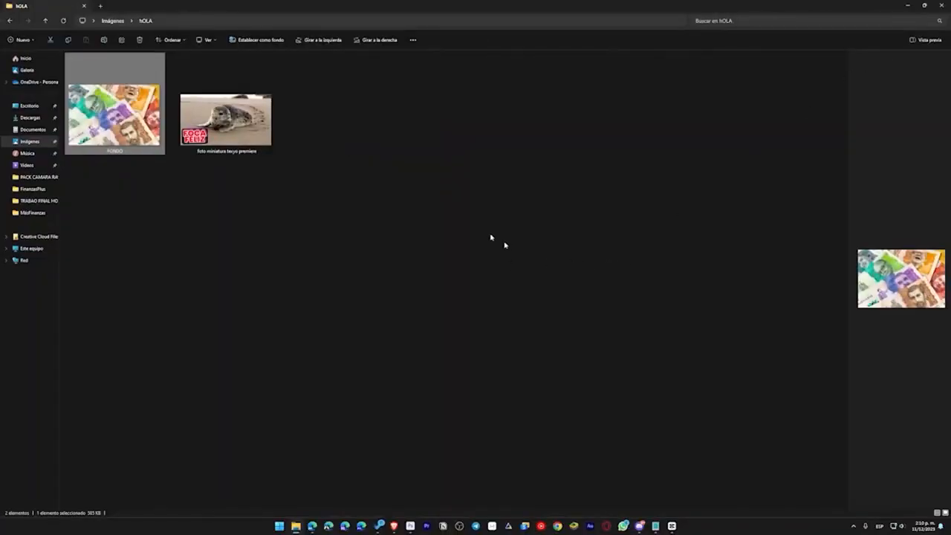
{"action": "left_click", "coordinate": [284, 203]}
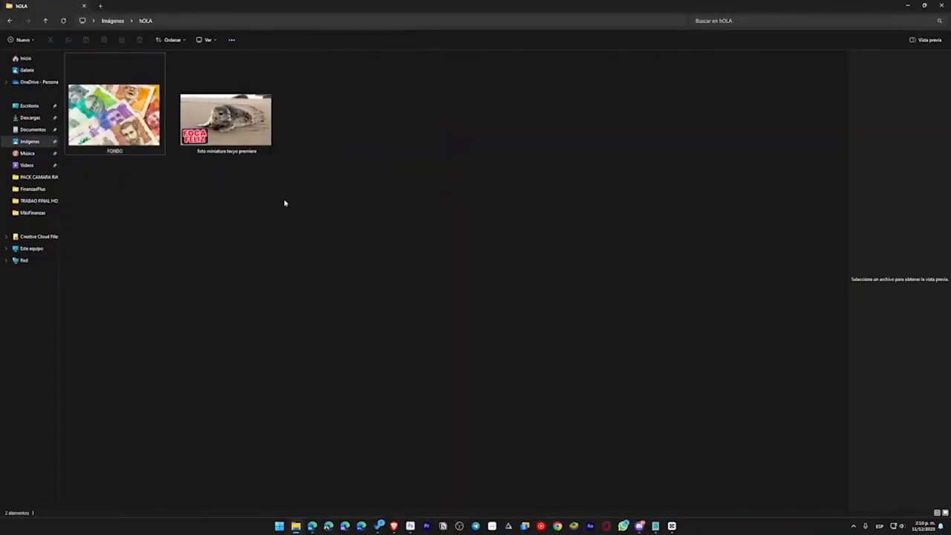
{"action": "double_click", "coordinate": [226, 119]}
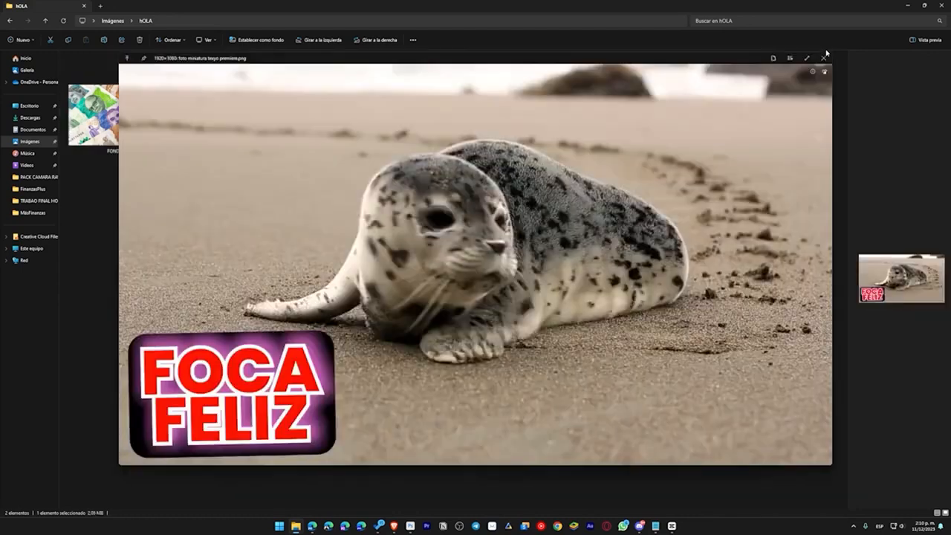
{"action": "left_click", "coordinate": [824, 58]}
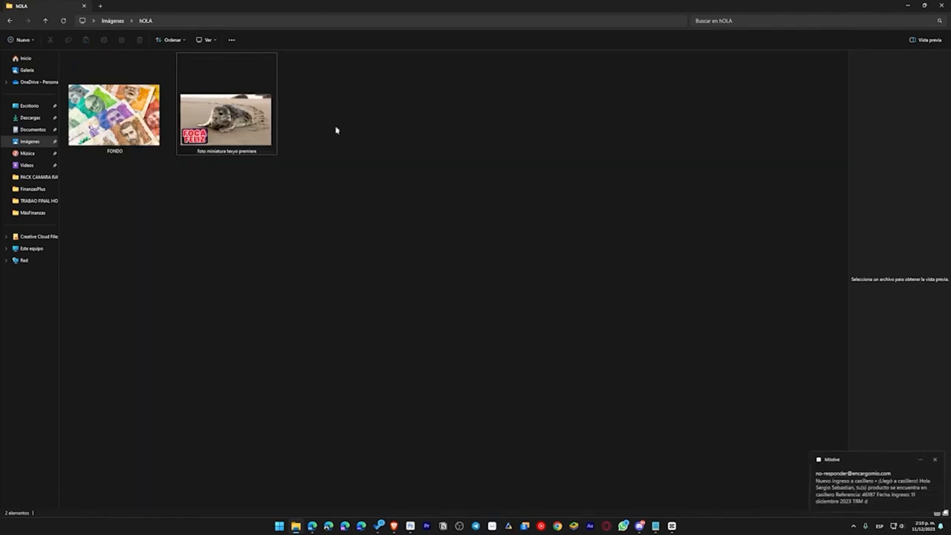
{"action": "mouse_move", "coordinate": [445, 187]}
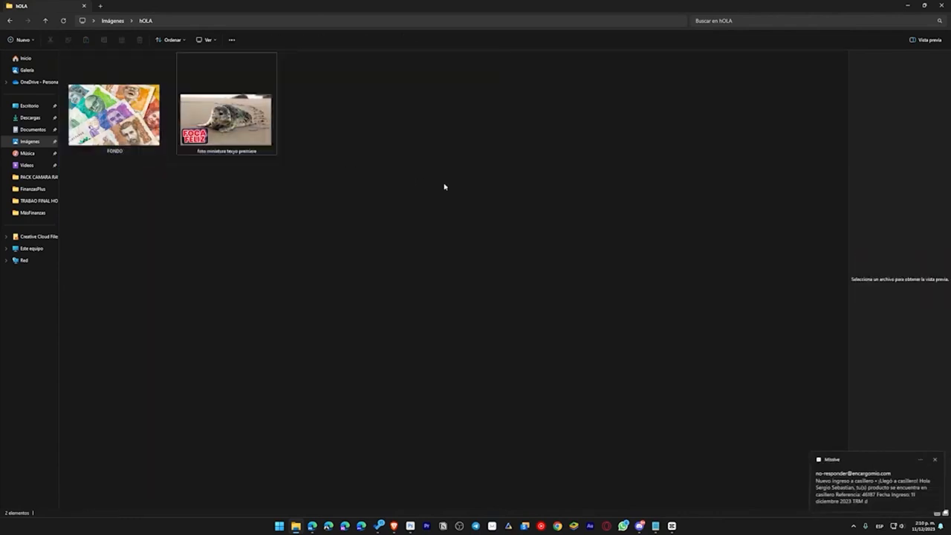